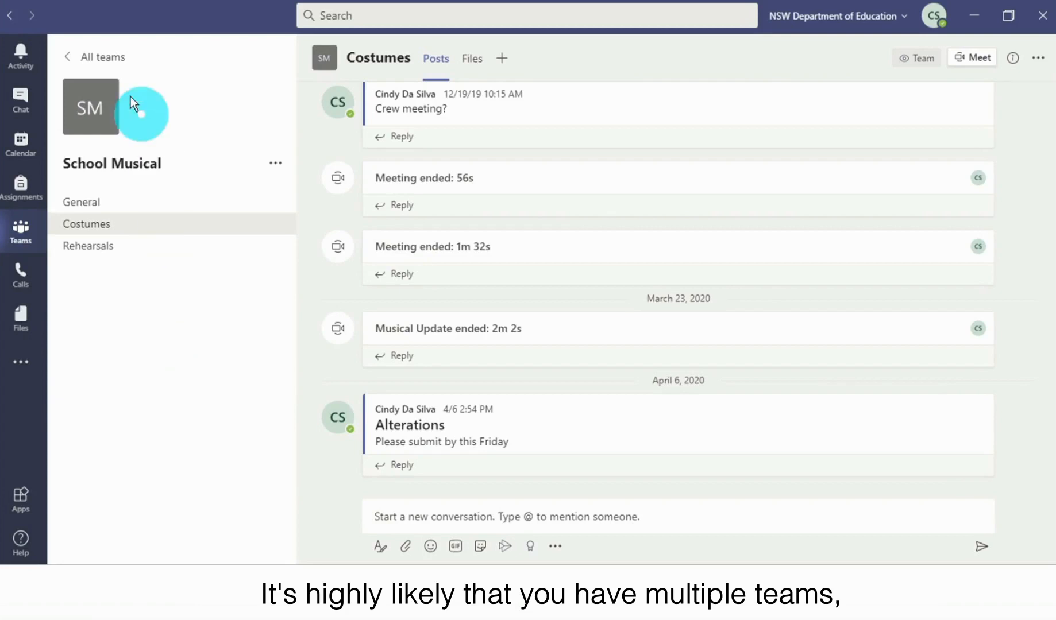
mouse_move(156, 225)
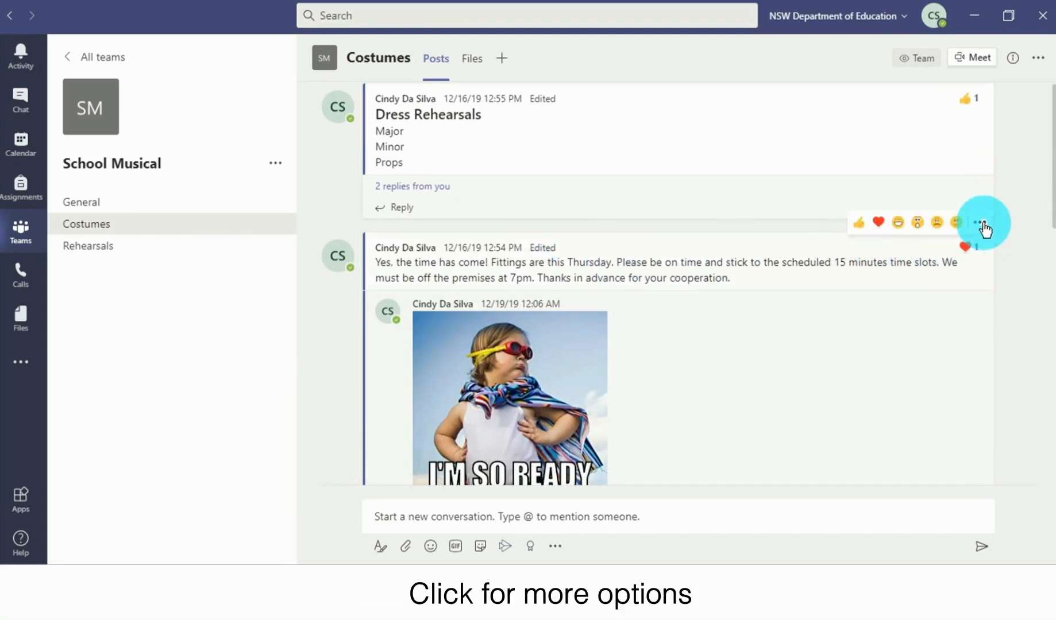
Step: Save the Fittings post in the Costumes channel via its more-options menu
left_click(984, 222)
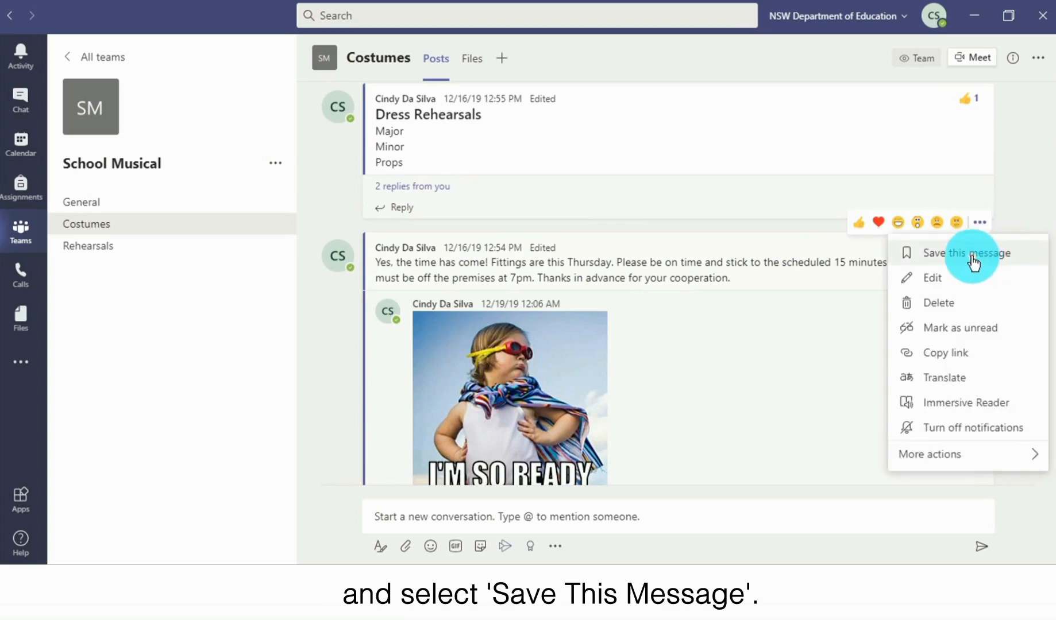
left_click(965, 253)
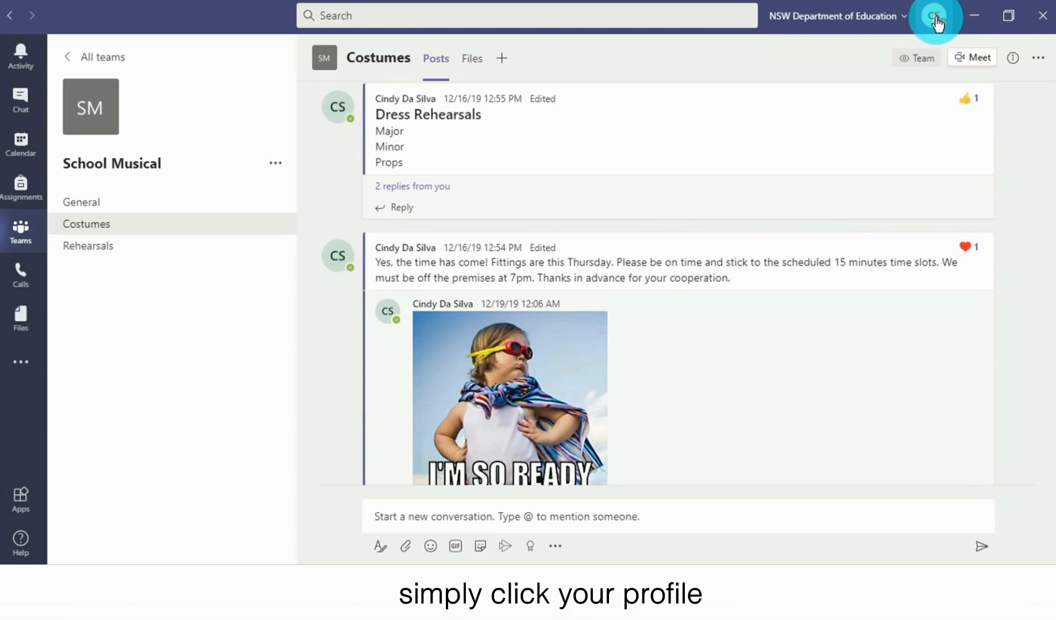
Step: From the profile menu's Saved list, unsave the Fittings post so three saved messages remain
left_click(934, 15)
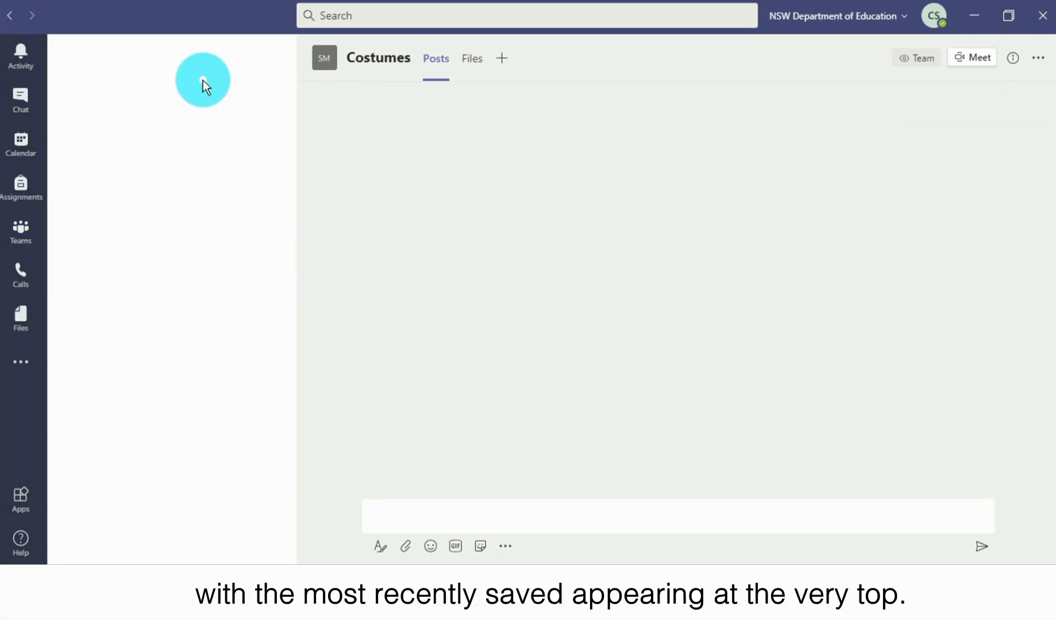
left_click(202, 91)
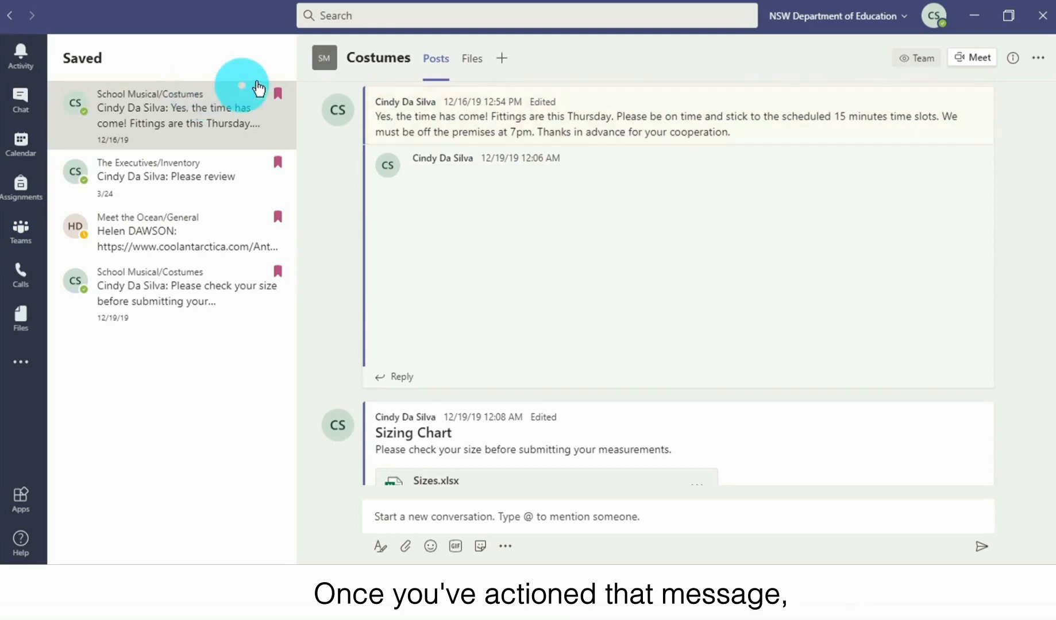
left_click(277, 93)
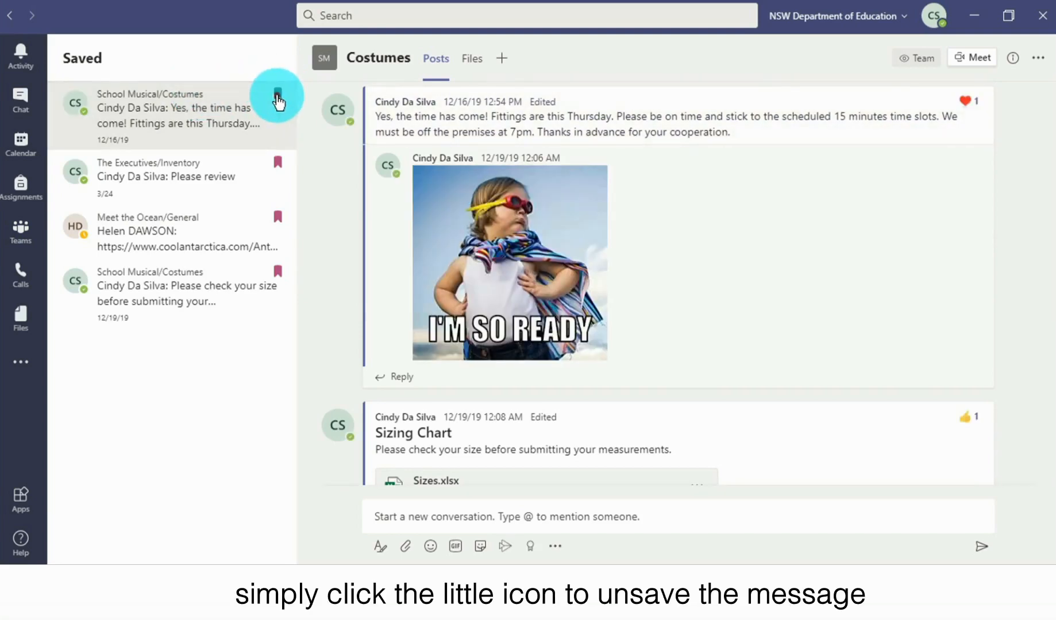
left_click(277, 94)
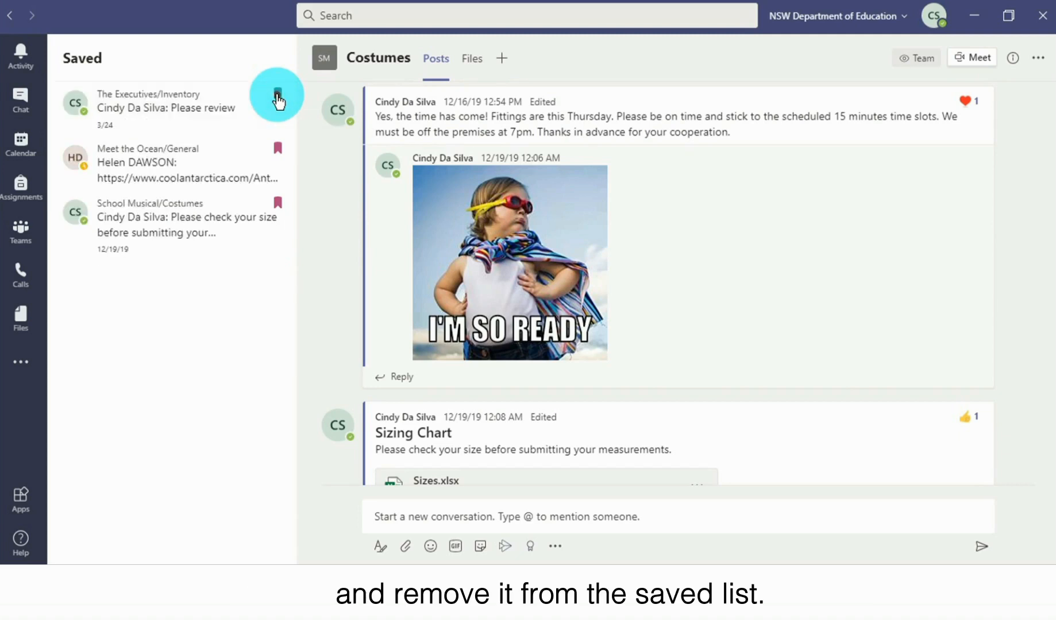